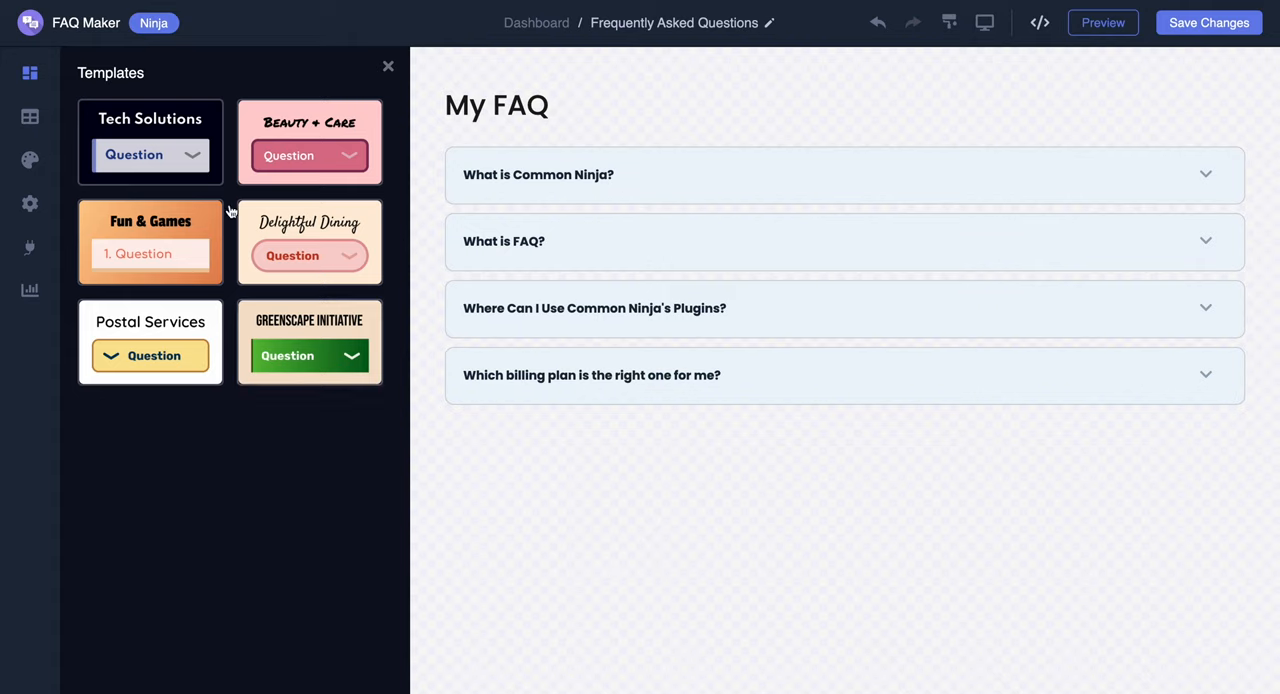
- Show the FAQ widget's Categories list, where General is the only category
left_click(24, 116)
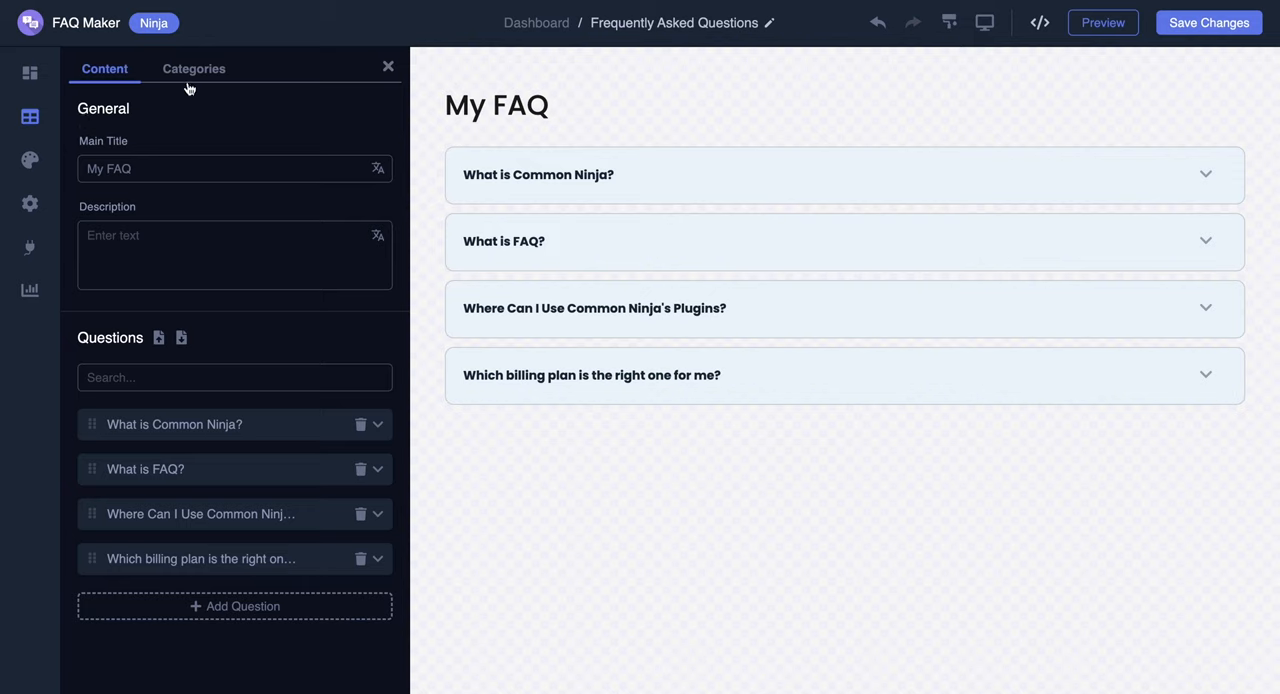
left_click(164, 68)
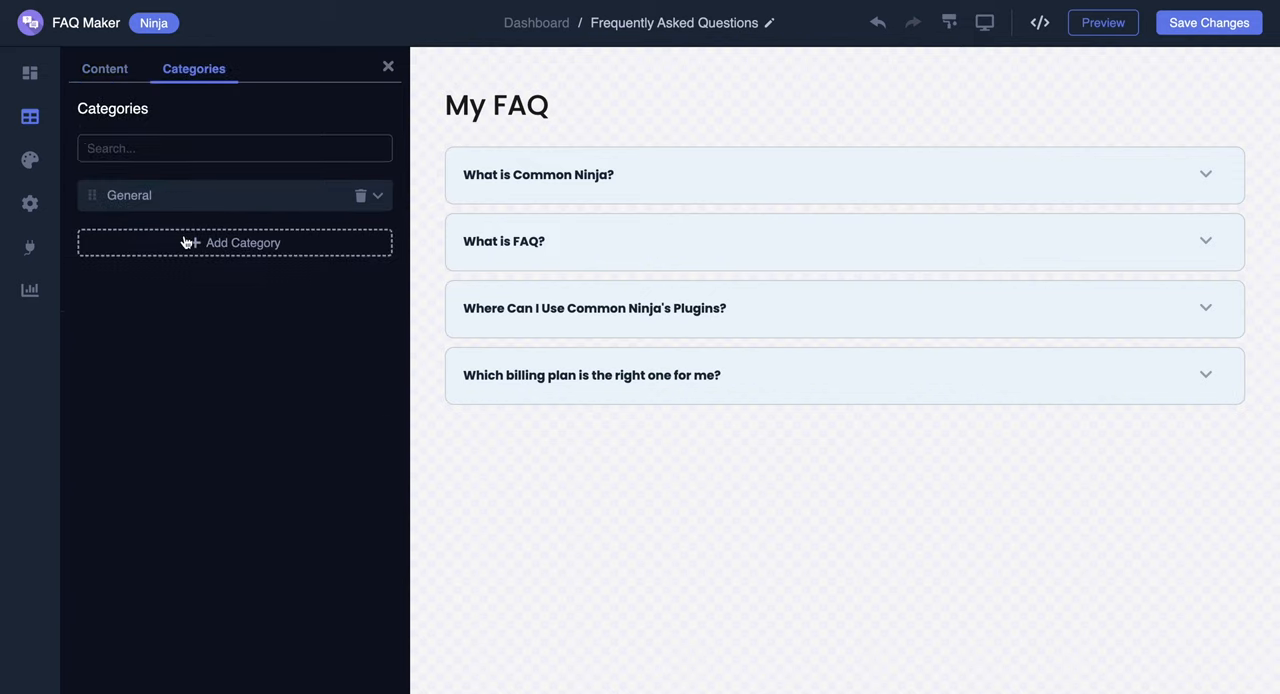
- Add a second category and name it 'Pricing' next to General
left_click(236, 240)
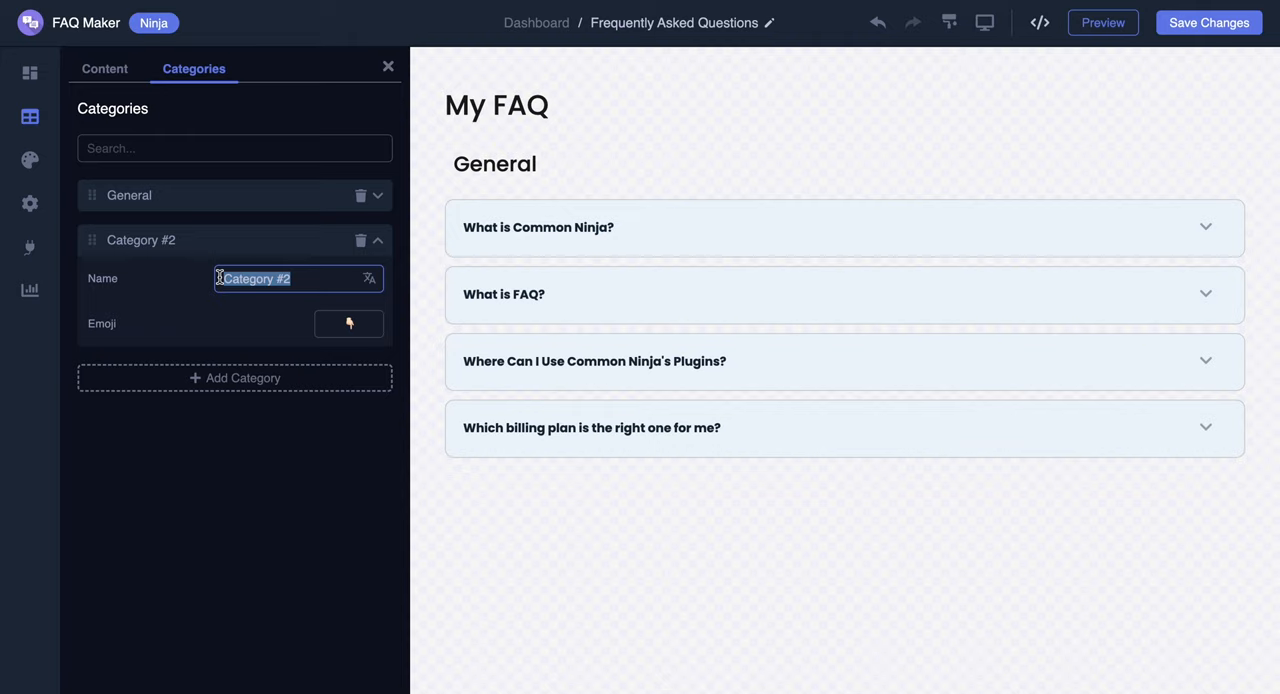
type("Pricing")
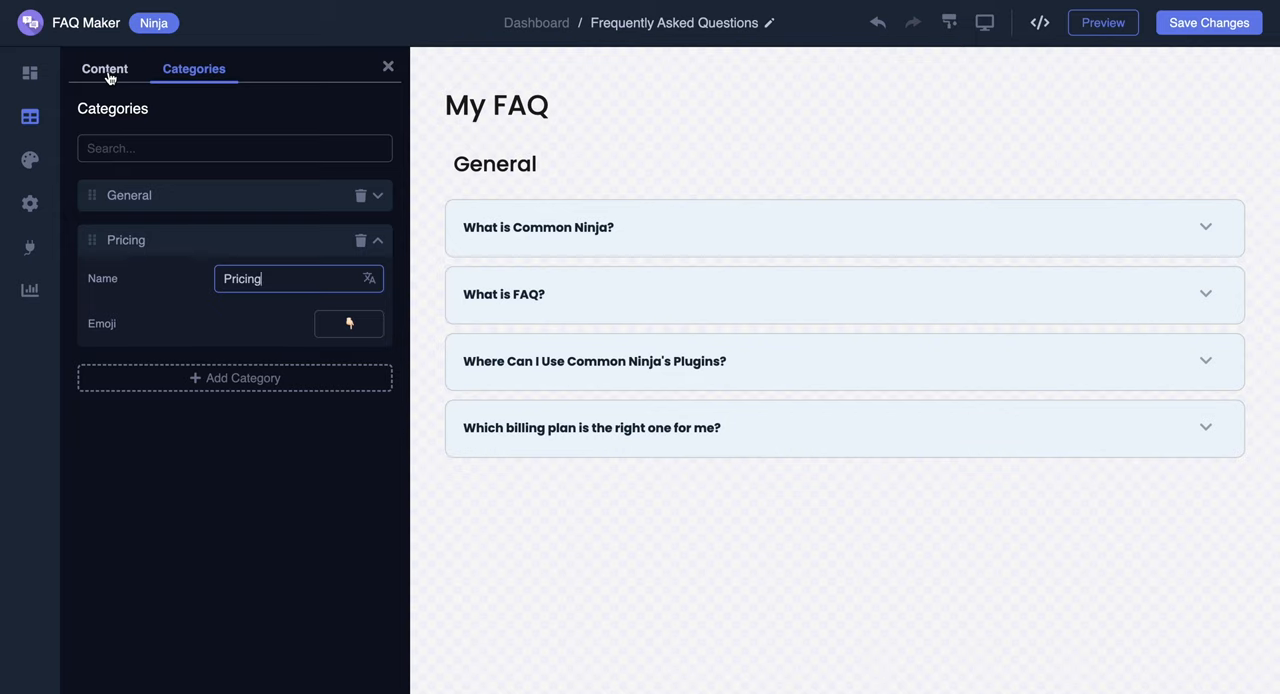
- Assign the billing-plan question to the Pricing category so it lists under its own heading
left_click(82, 68)
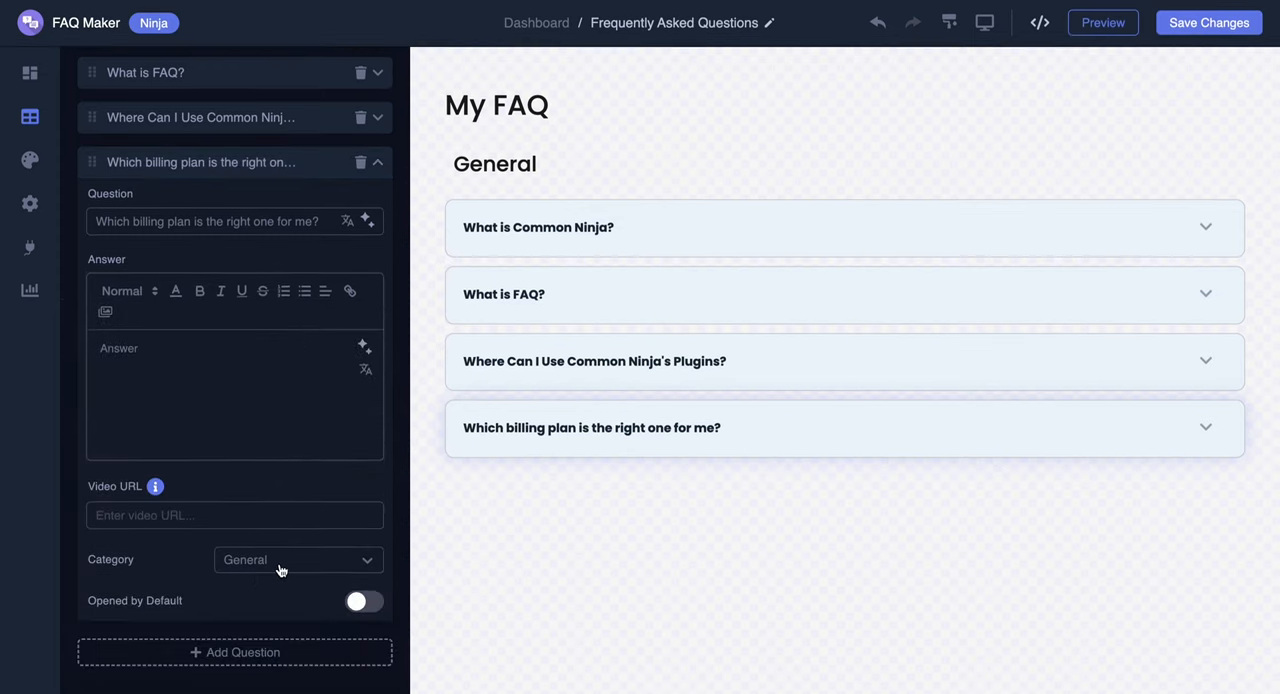
left_click(300, 560)
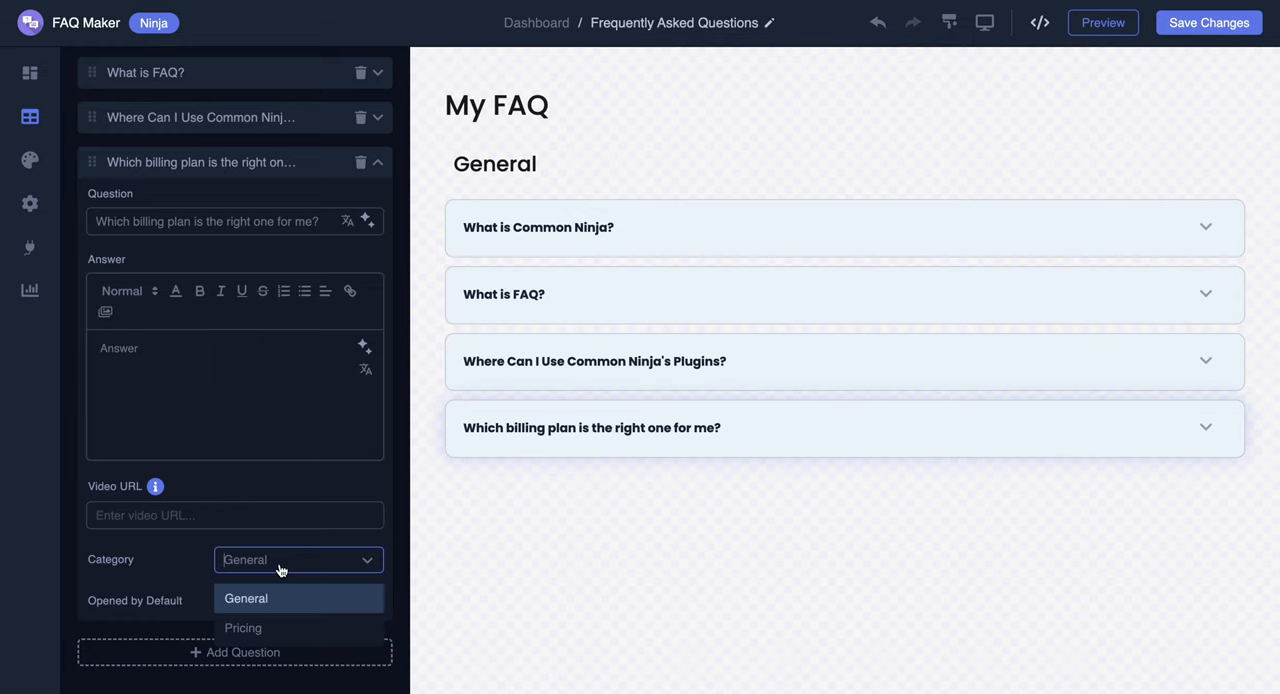
mouse_move(260, 628)
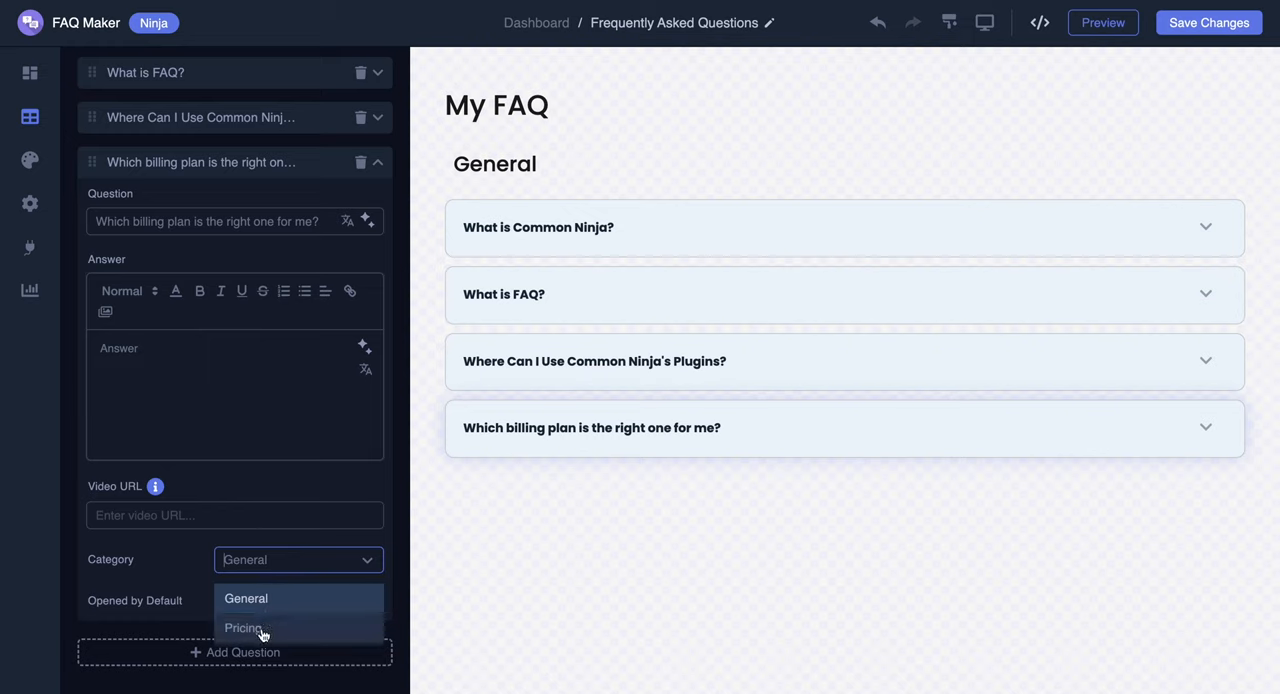
left_click(226, 628)
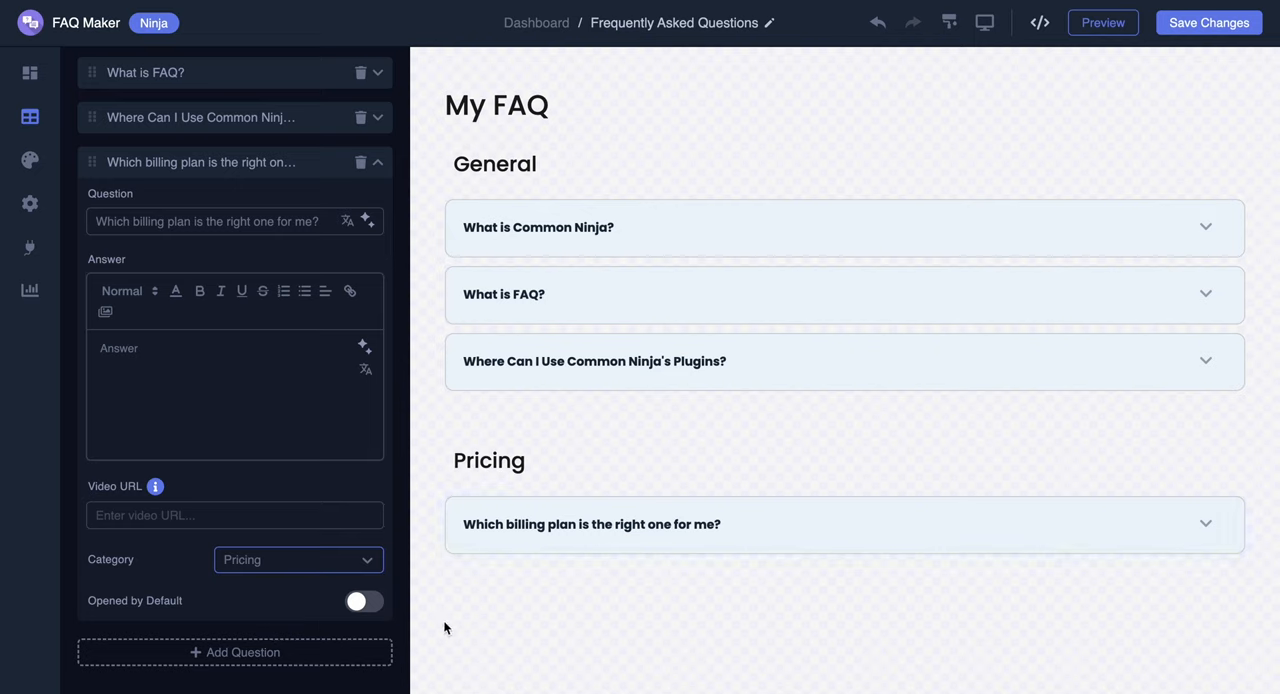
mouse_move(548, 604)
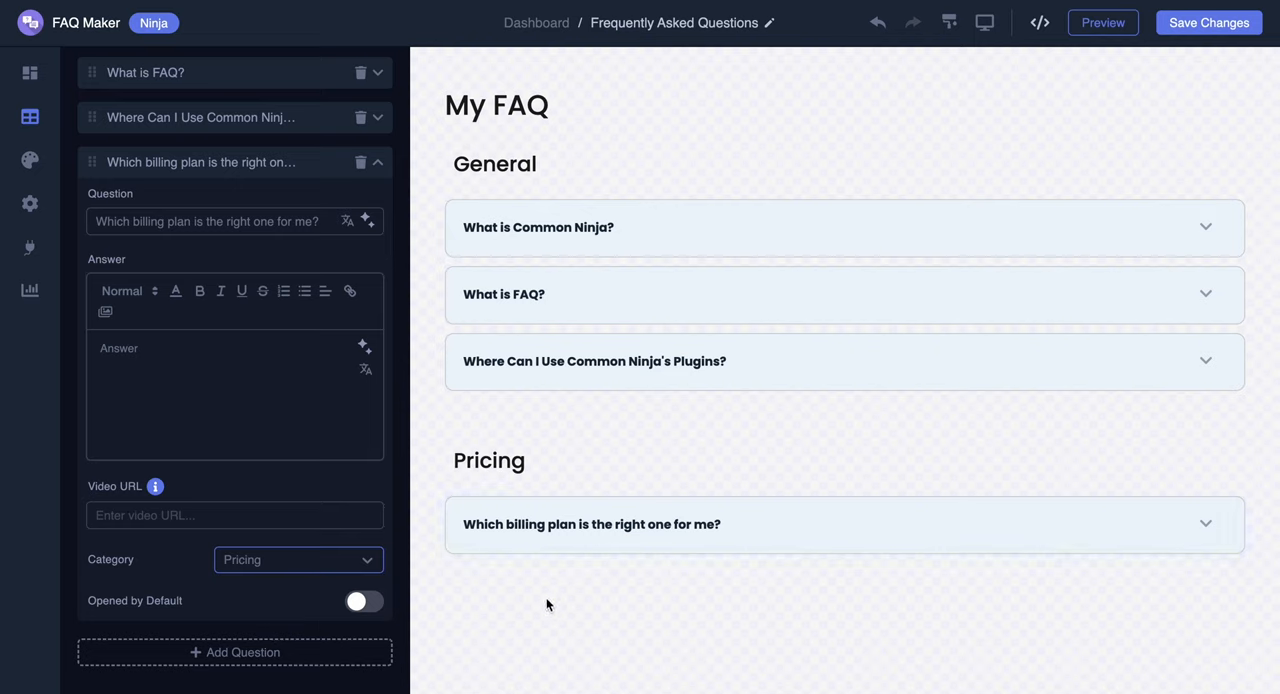